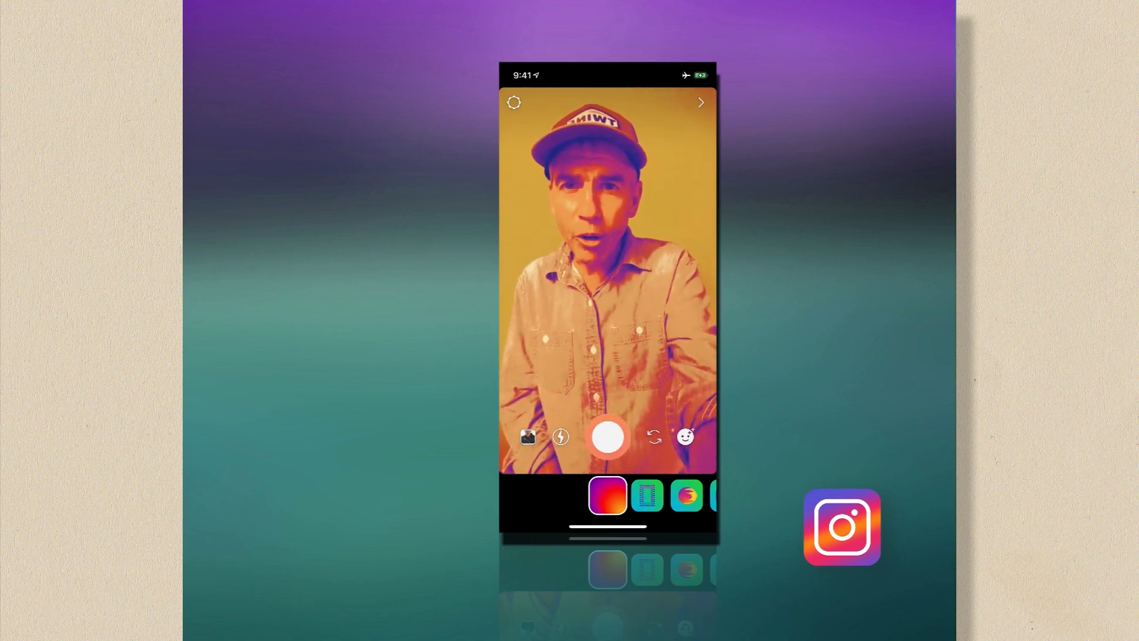
Step: Take a selfie photo for the story and open the sticker tray
left_click(608, 437)
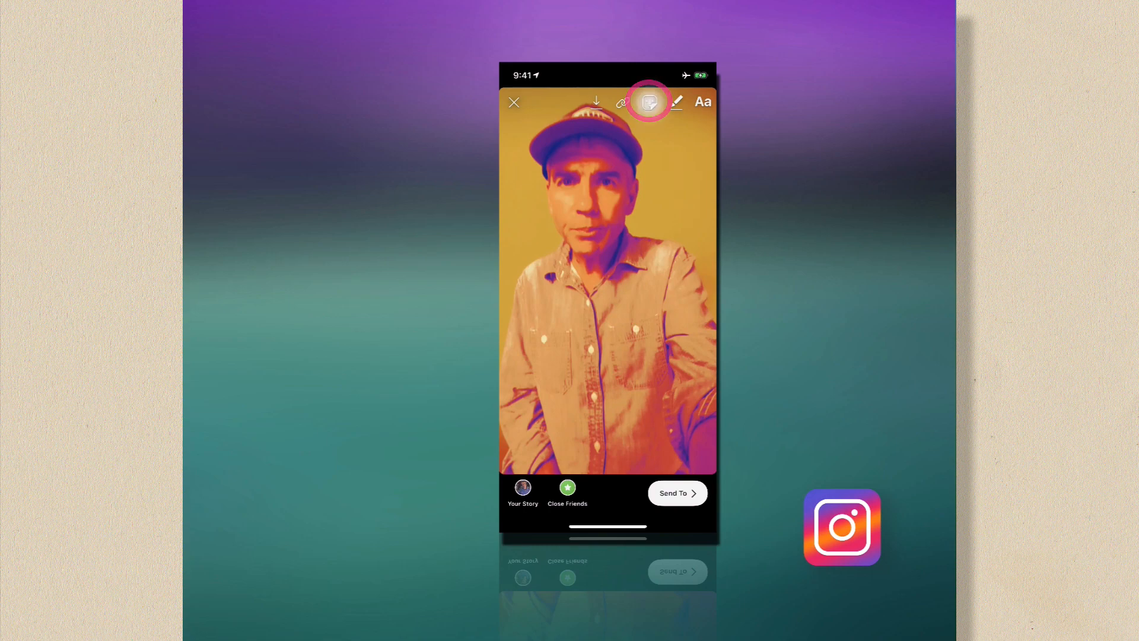
left_click(650, 101)
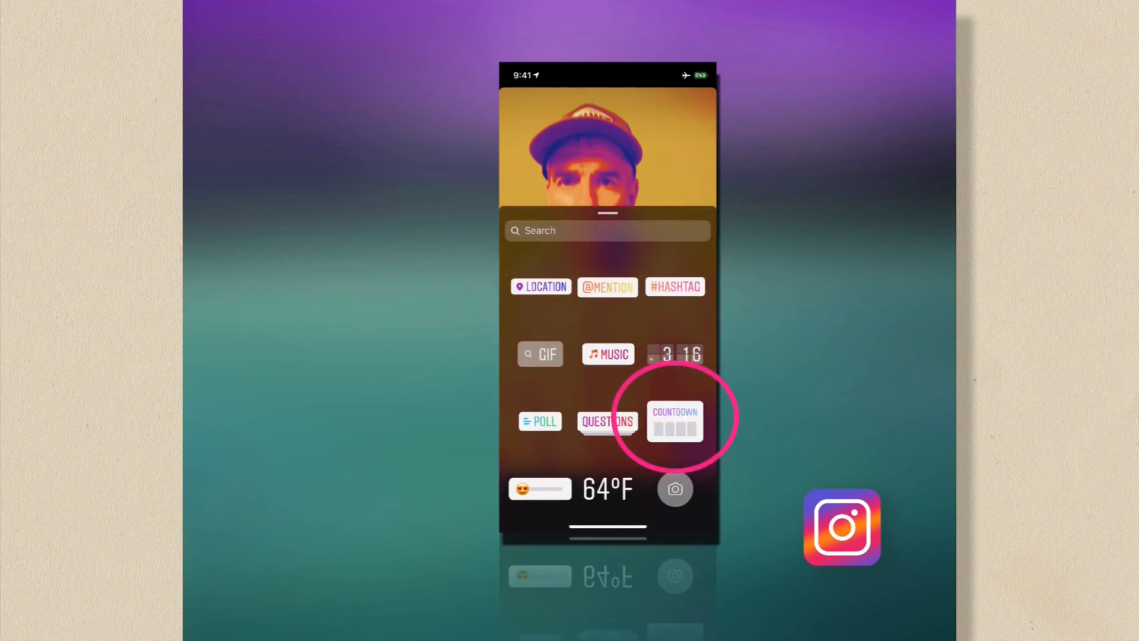
Step: Add a new countdown sticker and name it CHRISTMAS
left_click(674, 421)
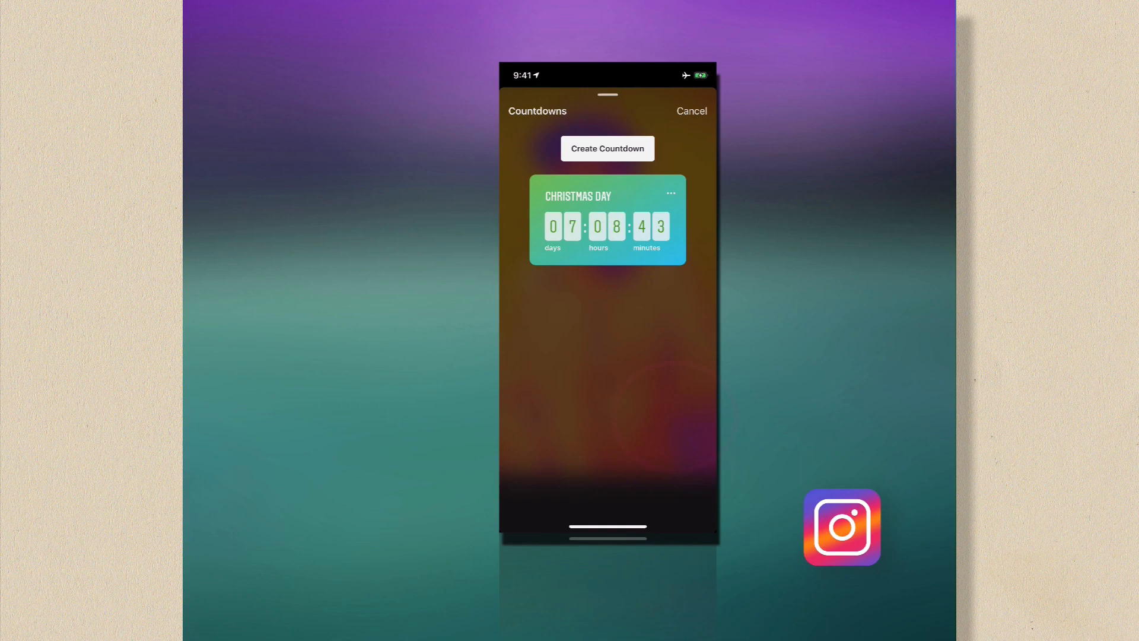
left_click(607, 148)
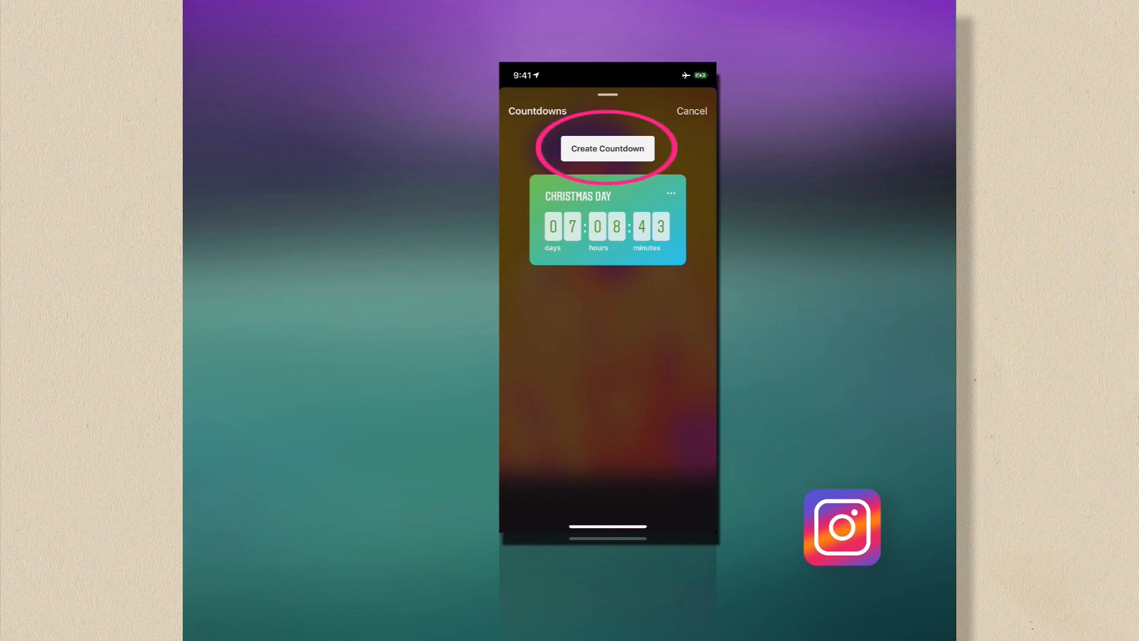
left_click(607, 148)
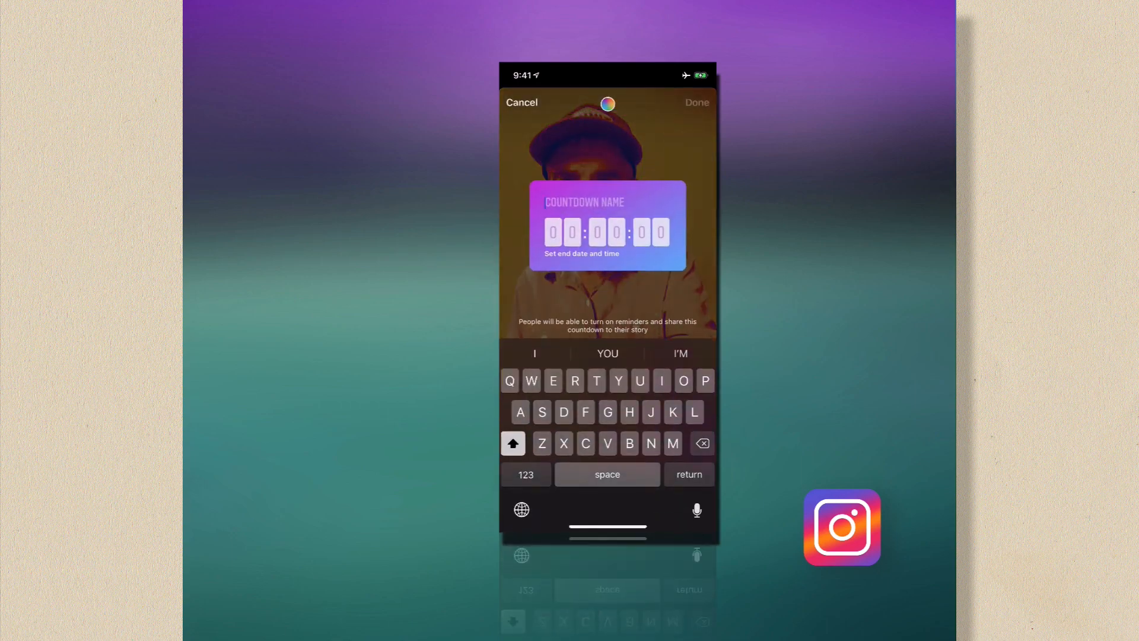
type("CHR")
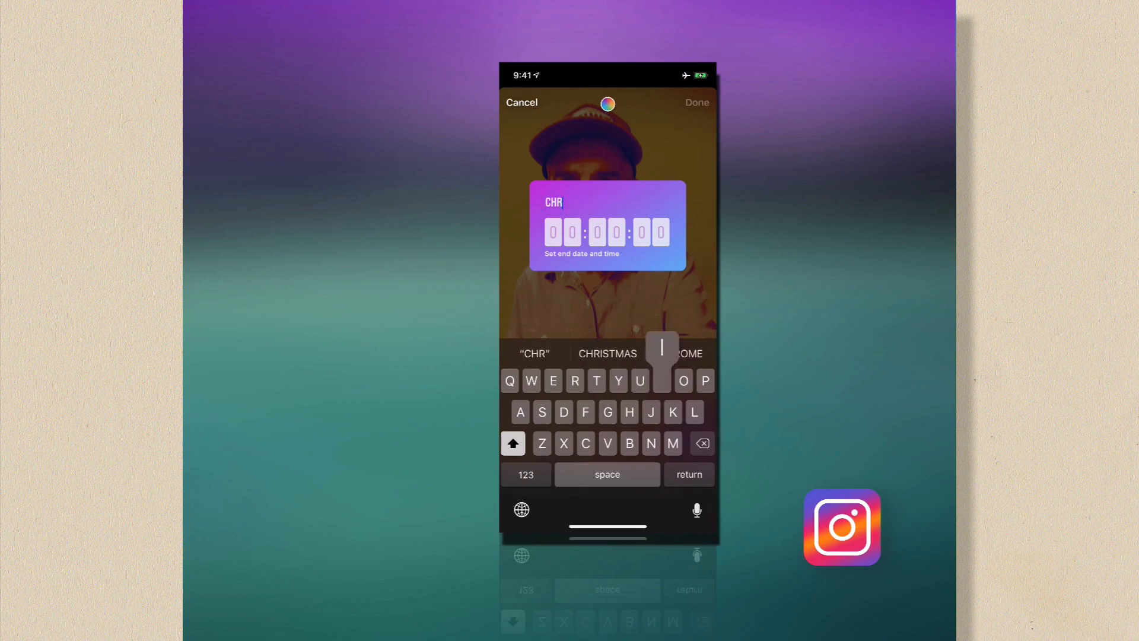
left_click(606, 353)
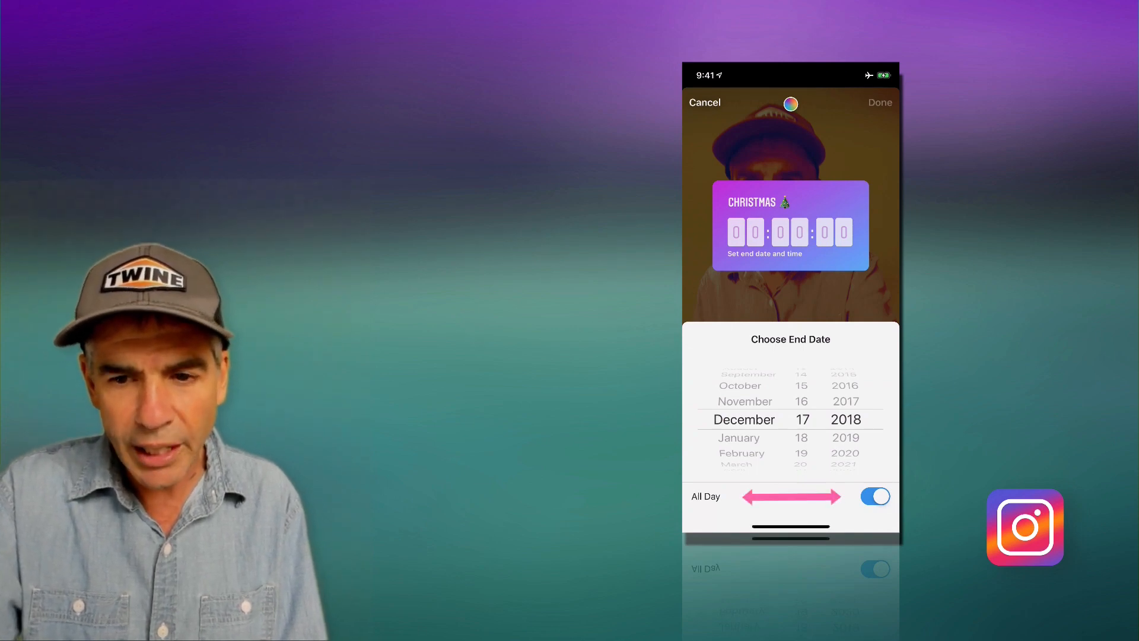
Step: Set the countdown to end all day on December 25, 2018
left_click(875, 496)
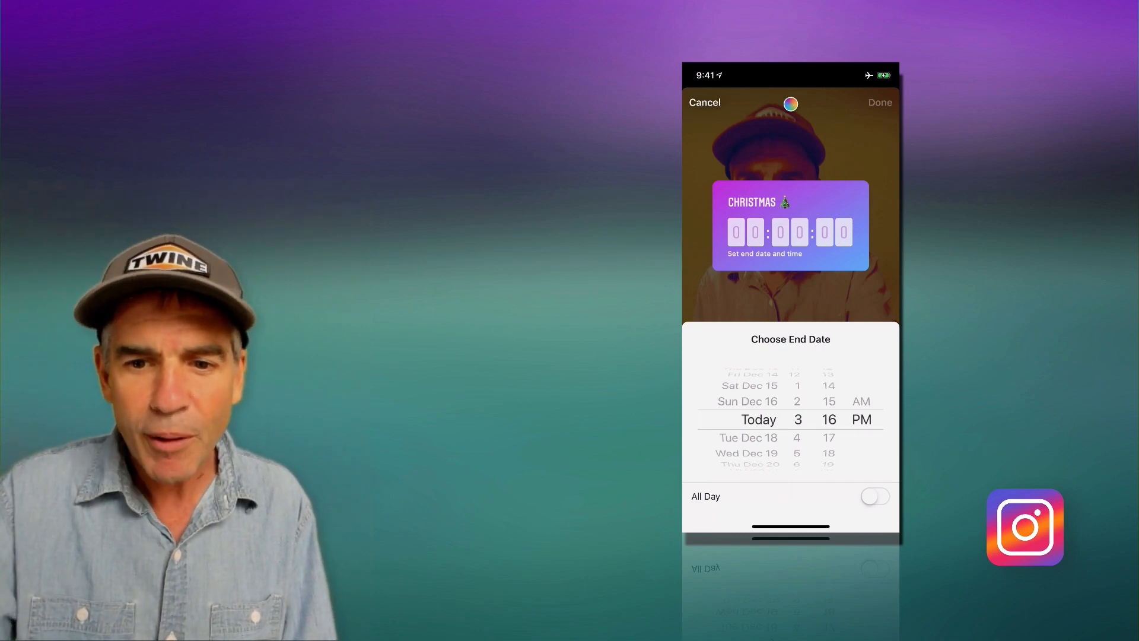
left_click(874, 496)
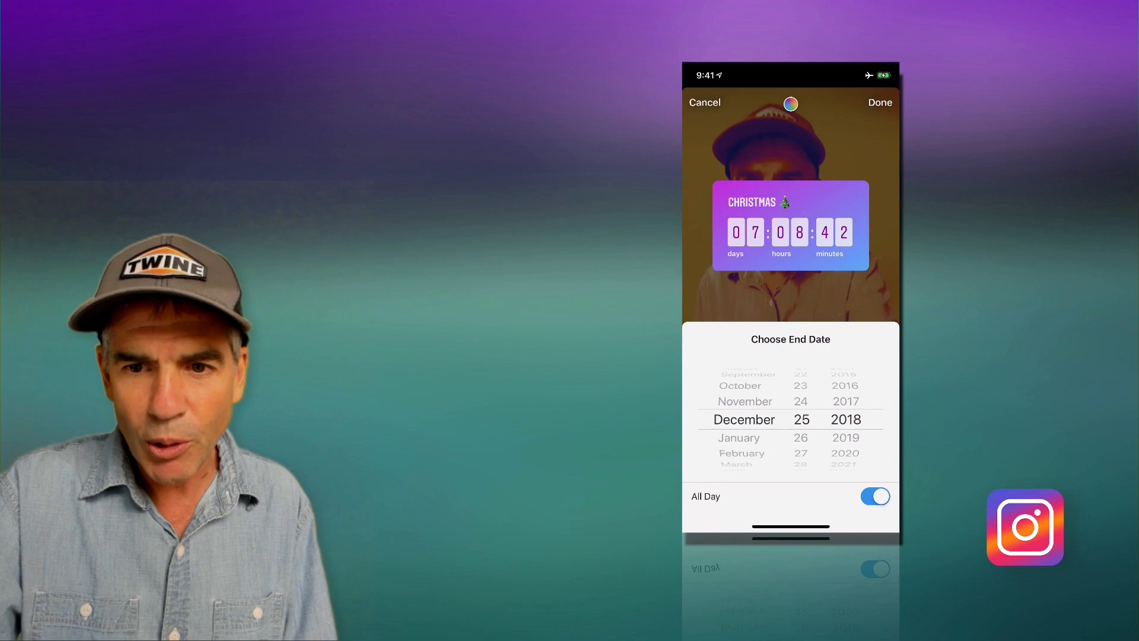
left_click(879, 102)
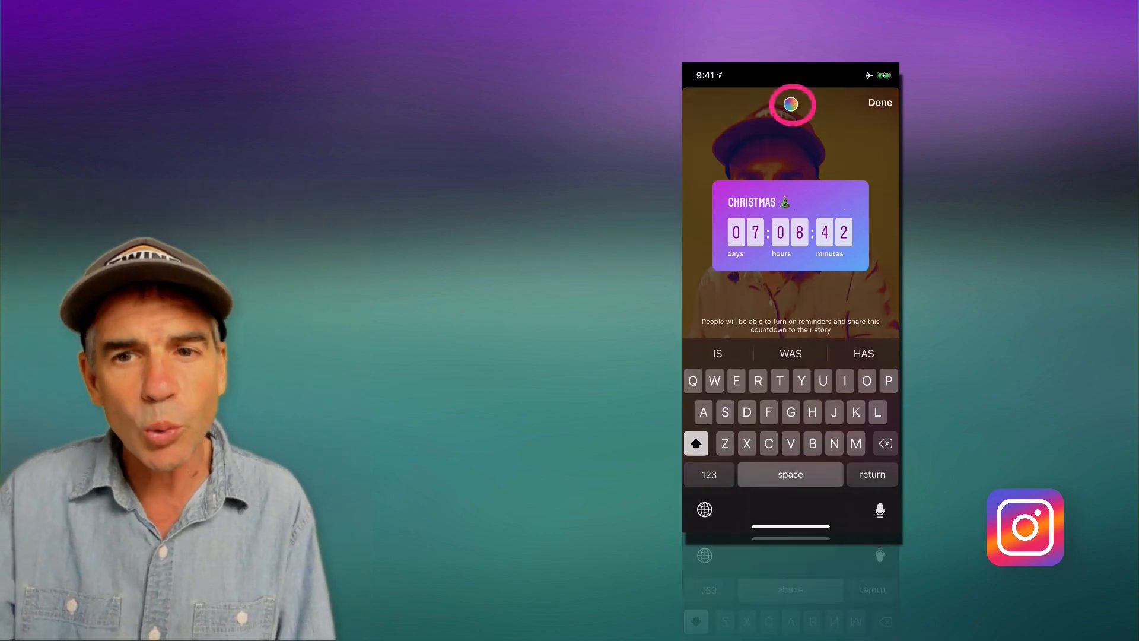
Step: Cycle the countdown sticker colour from purple to red and finish editing
left_click(792, 105)
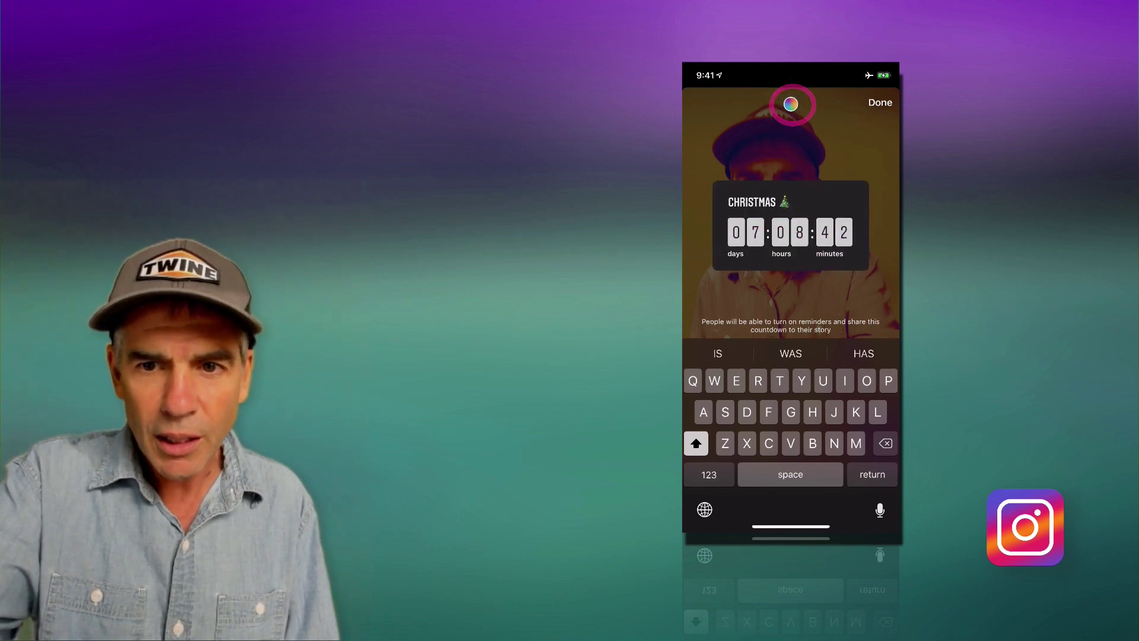
left_click(791, 105)
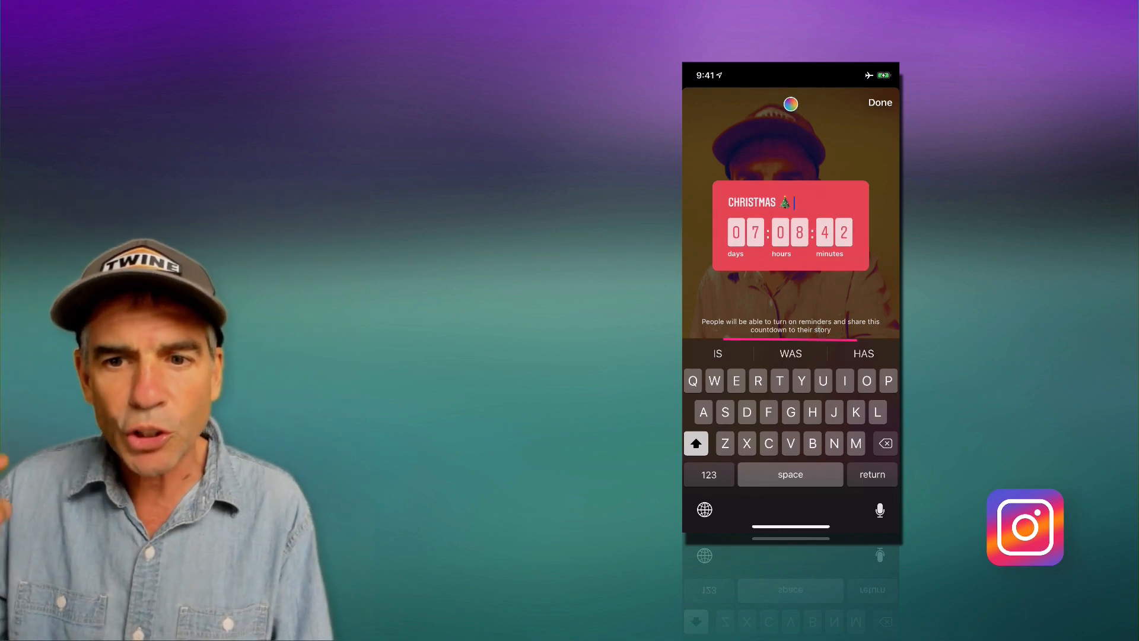
left_click(879, 102)
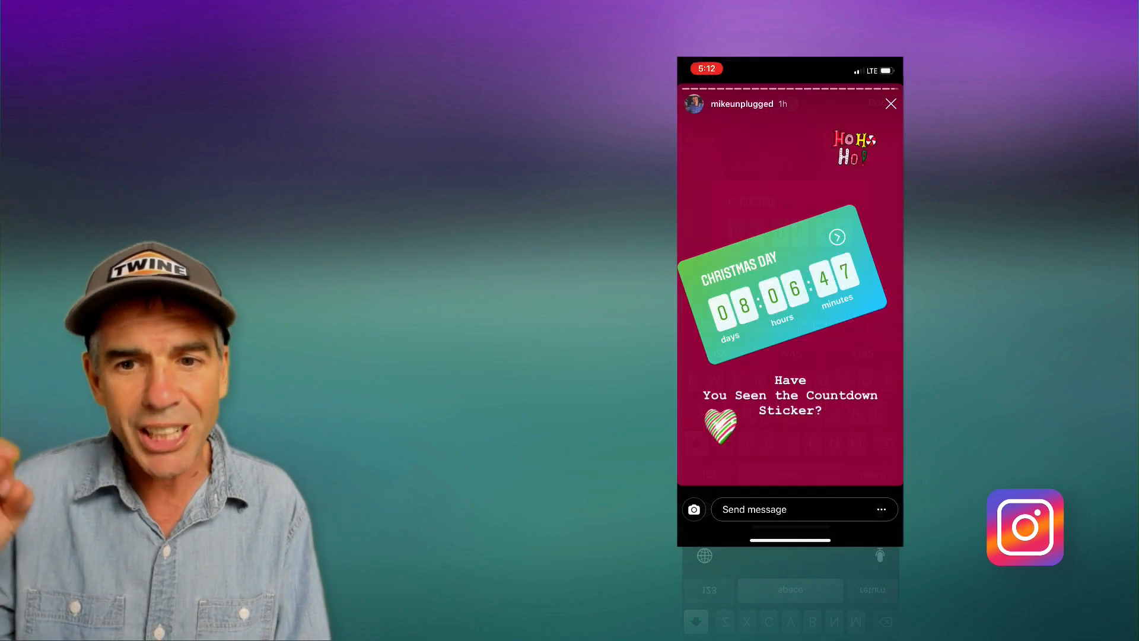
left_click(780, 302)
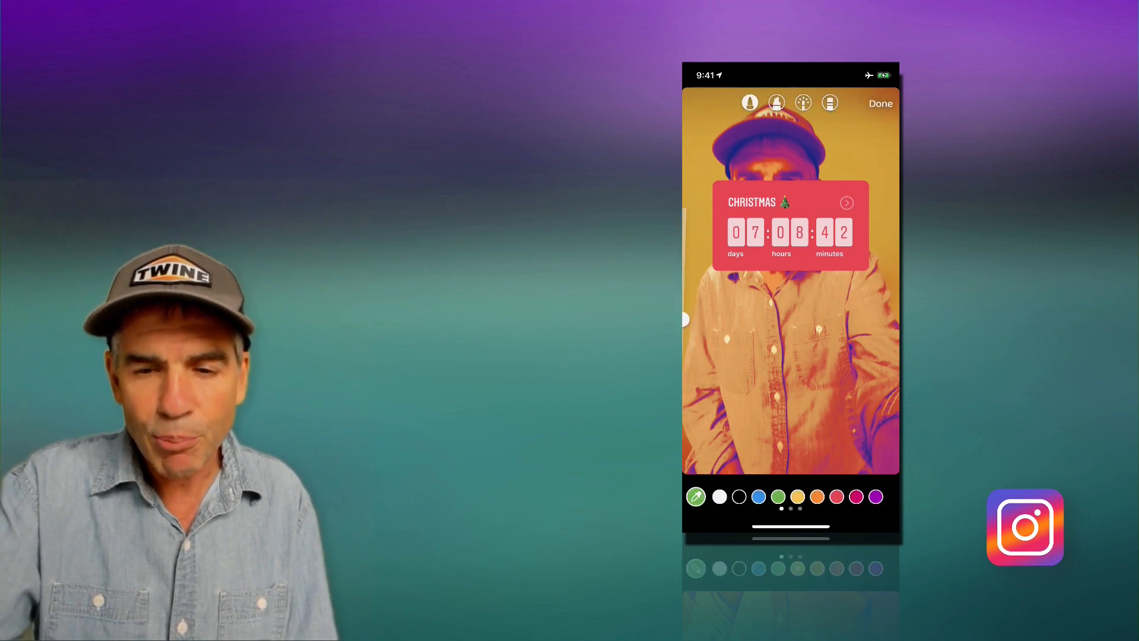
Step: Fill the story background with solid green using the pen tool
left_click(777, 496)
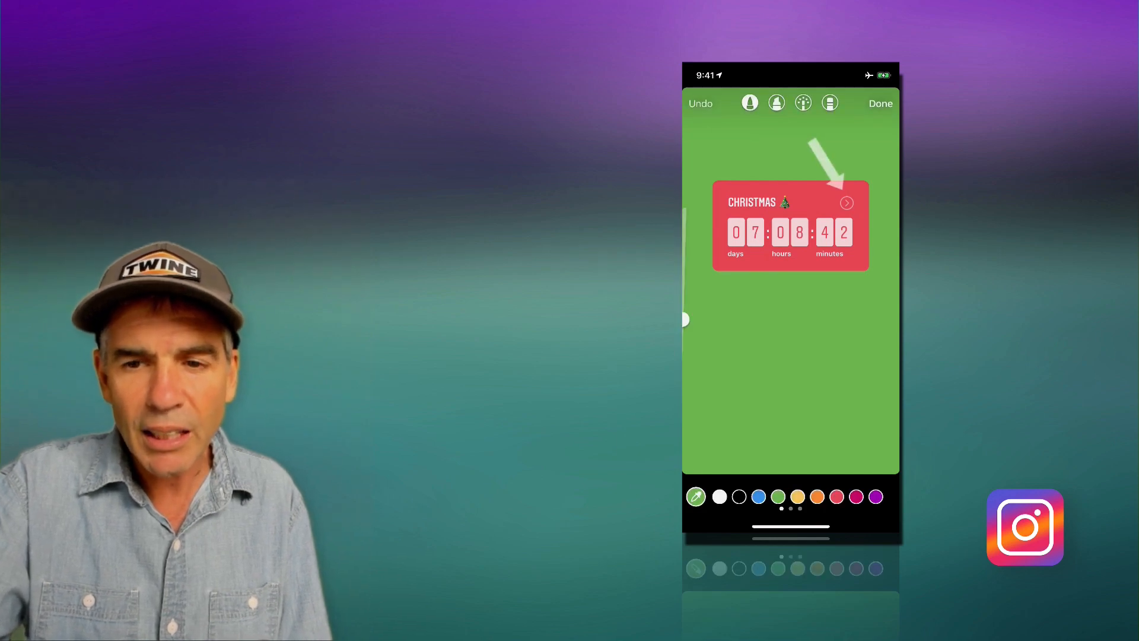
left_click(881, 103)
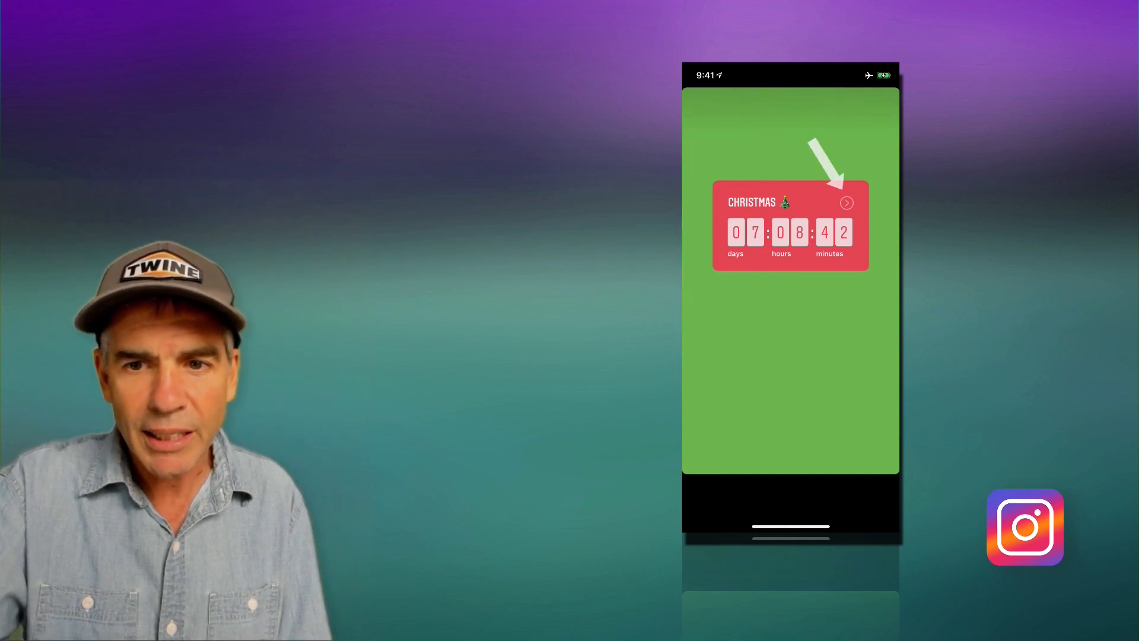